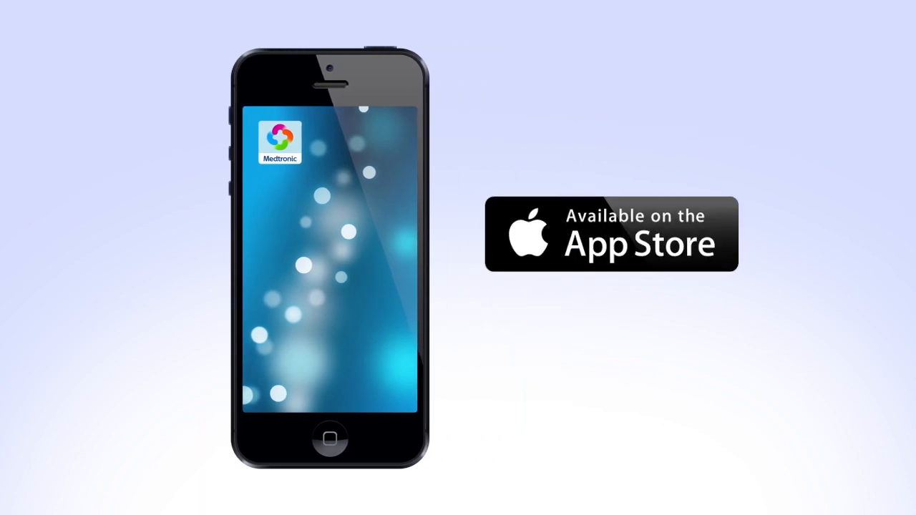
- Launch Guardian Connect, scroll the license agreement, and agree to its terms
click(281, 140)
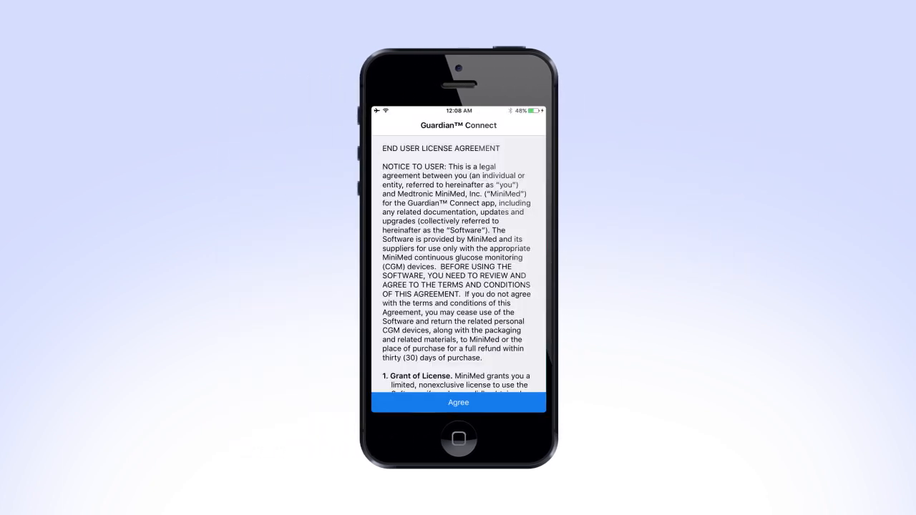
scroll(down, 3)
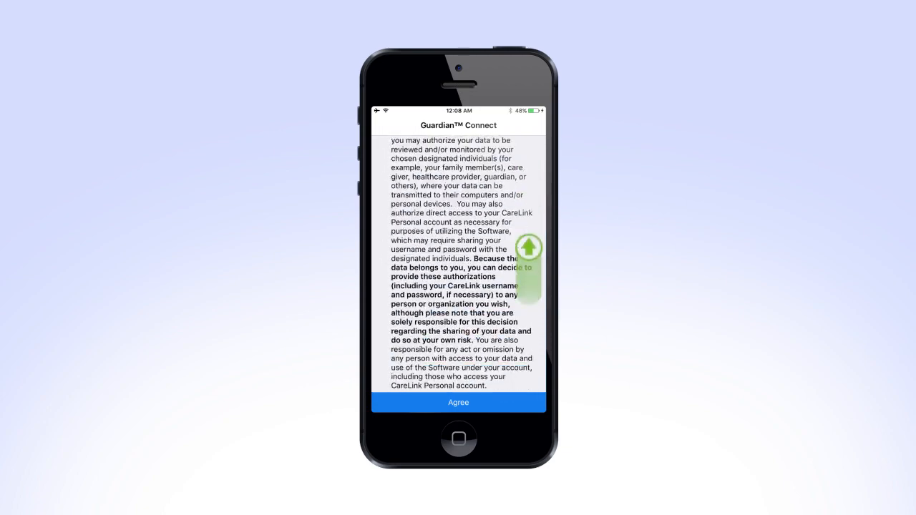
scroll(down, 3)
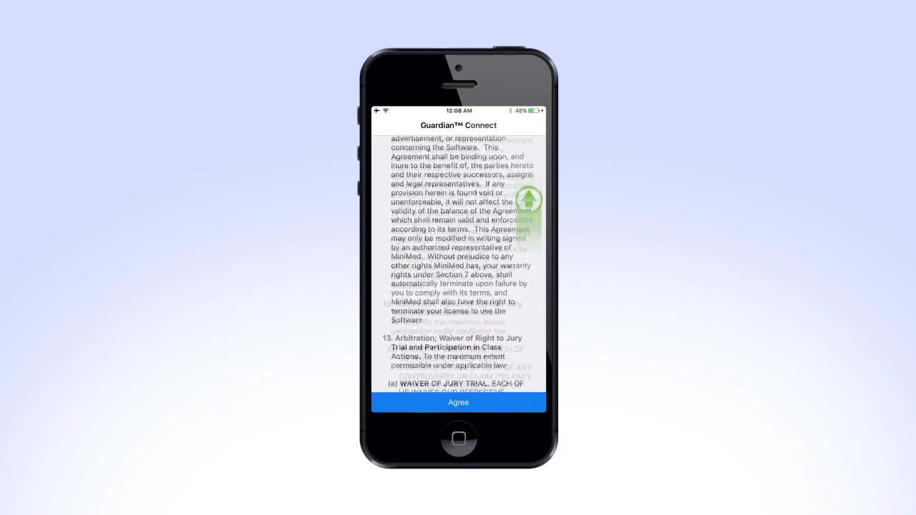
scroll(down, 3)
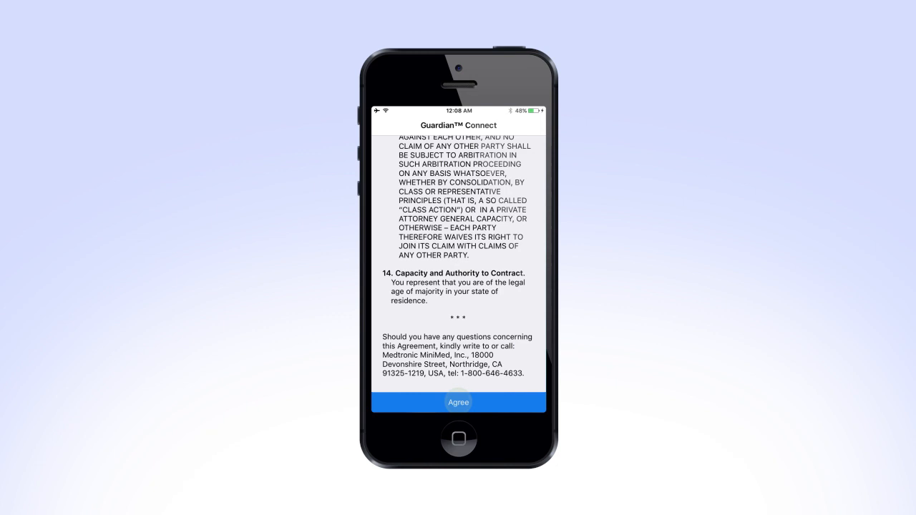
click(458, 402)
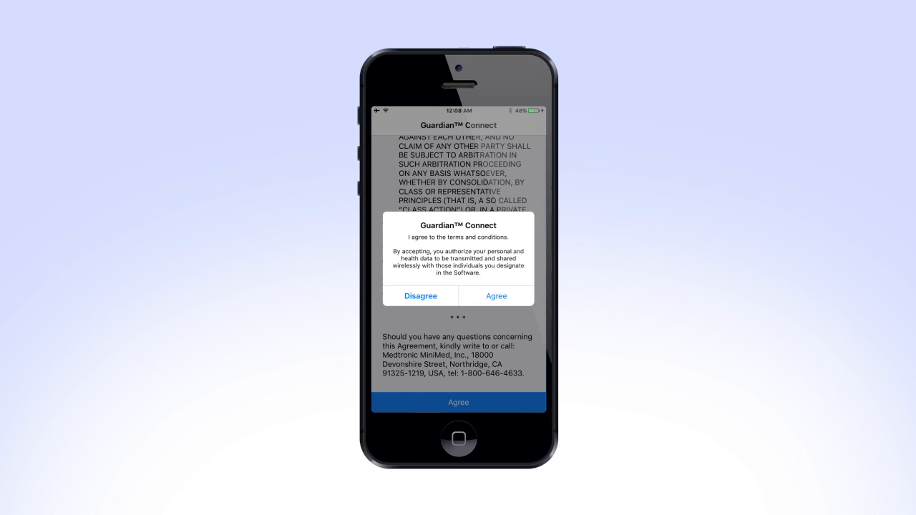
click(497, 296)
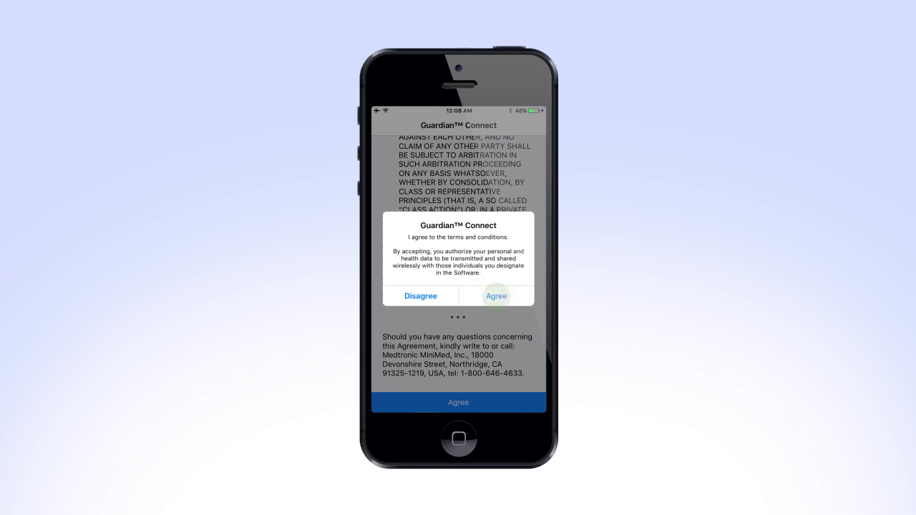
click(496, 296)
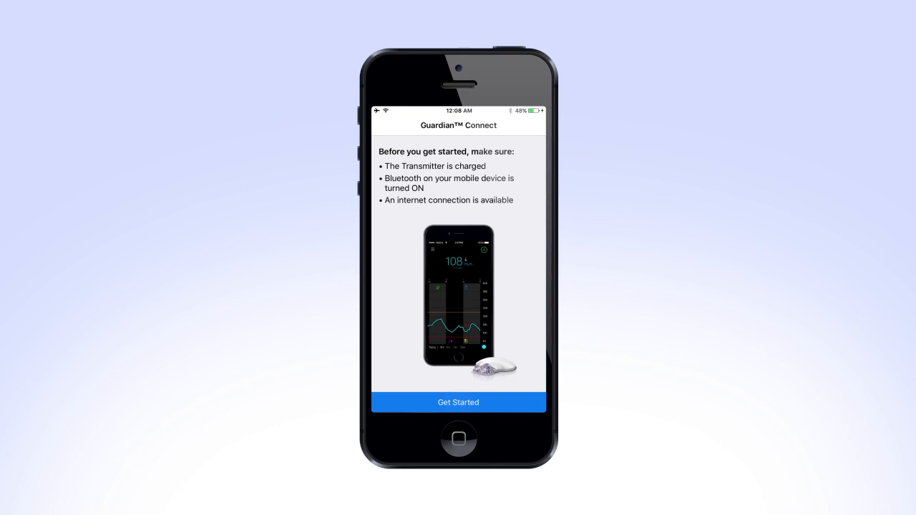
- Start setup and advance through the intro screens to the CareLink care-partner explanation
click(458, 402)
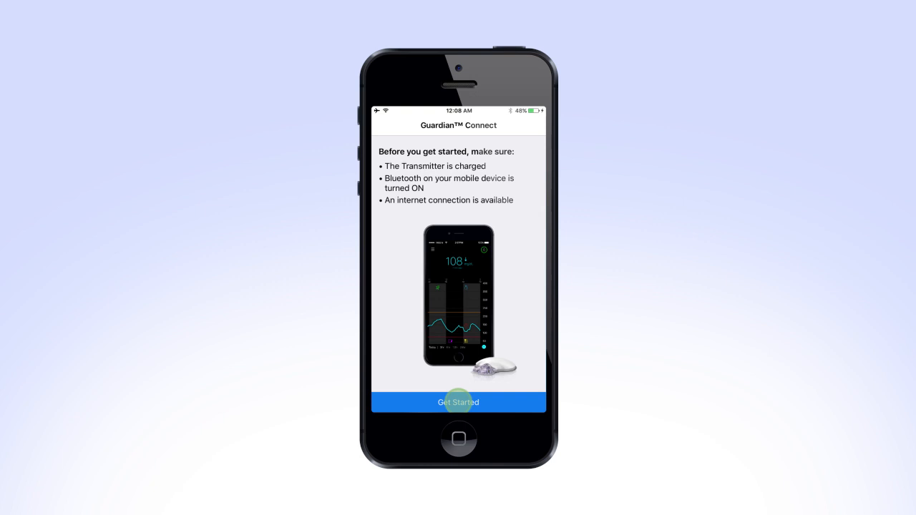
click(458, 403)
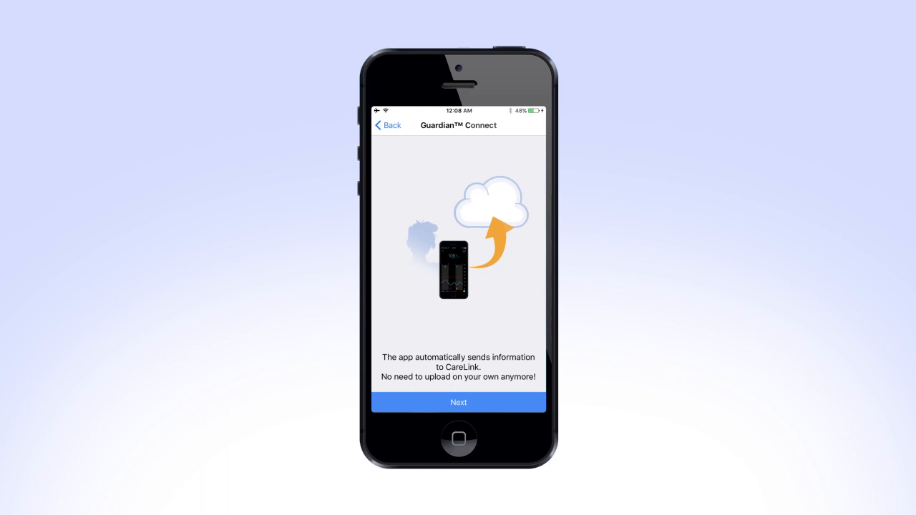
click(459, 402)
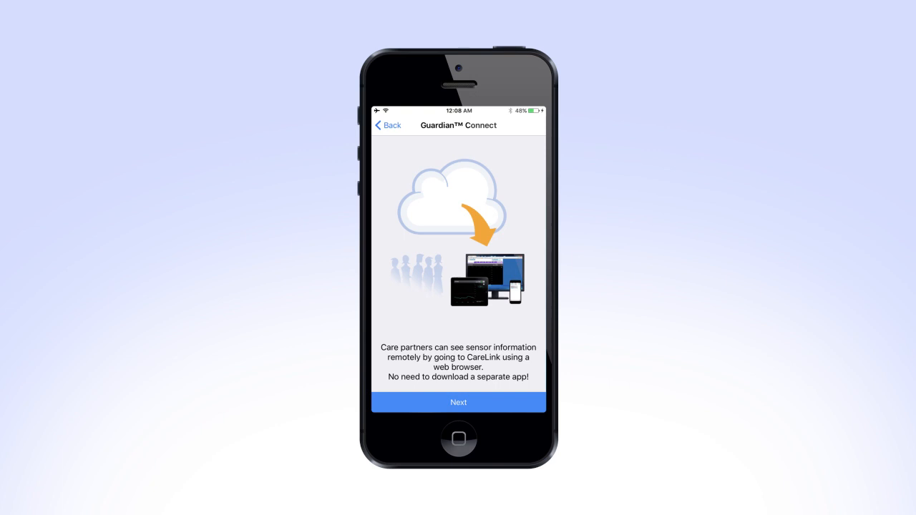
click(459, 402)
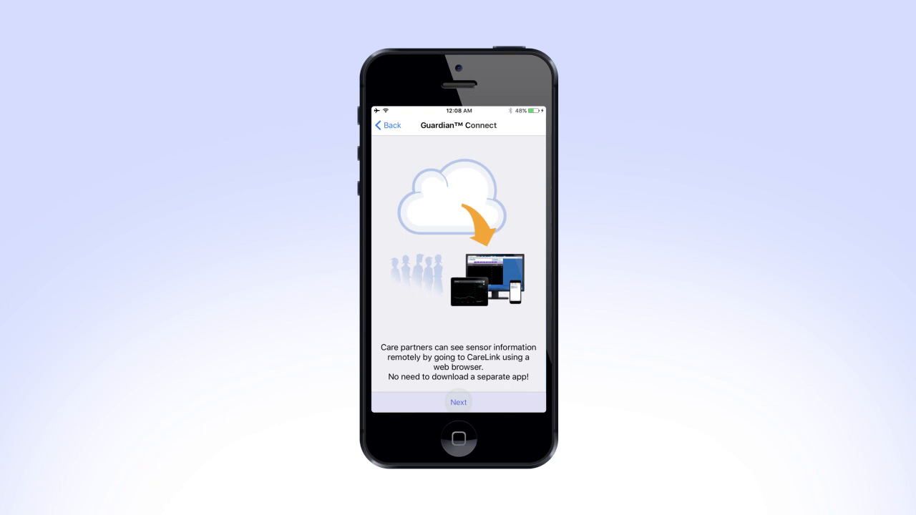
- Sign in to CareLink with username 'joh' and password, then dismiss the success alert
click(459, 402)
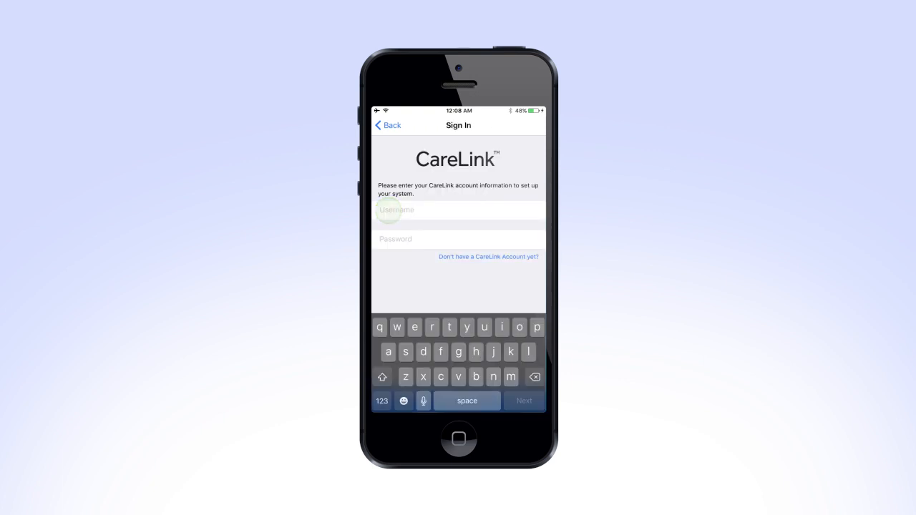
text(john smith)
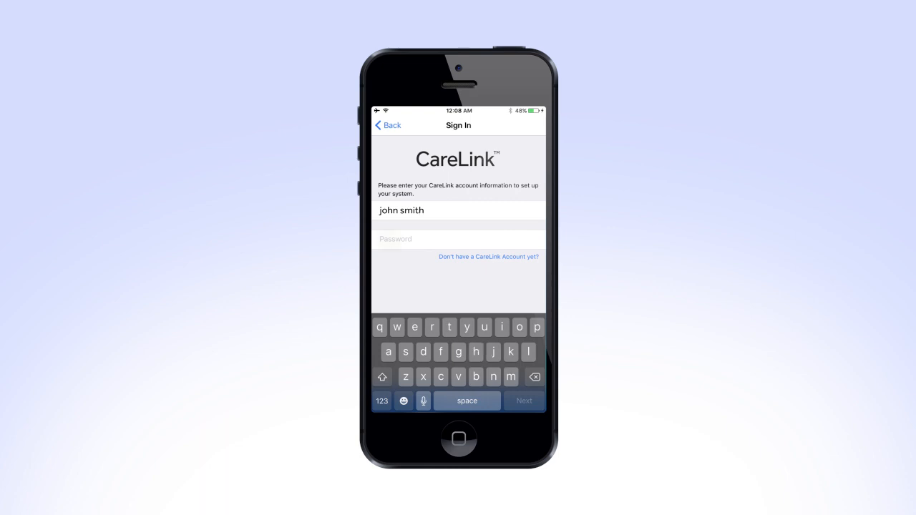
click(390, 241)
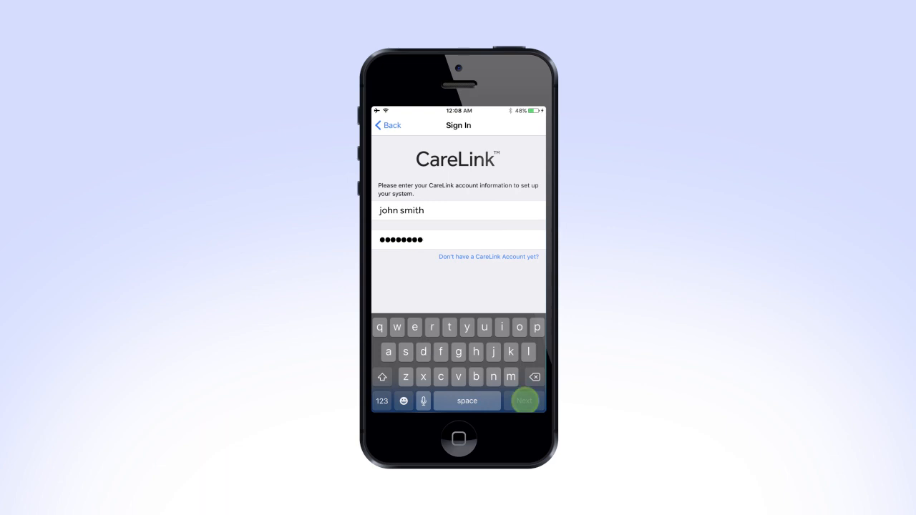
click(524, 401)
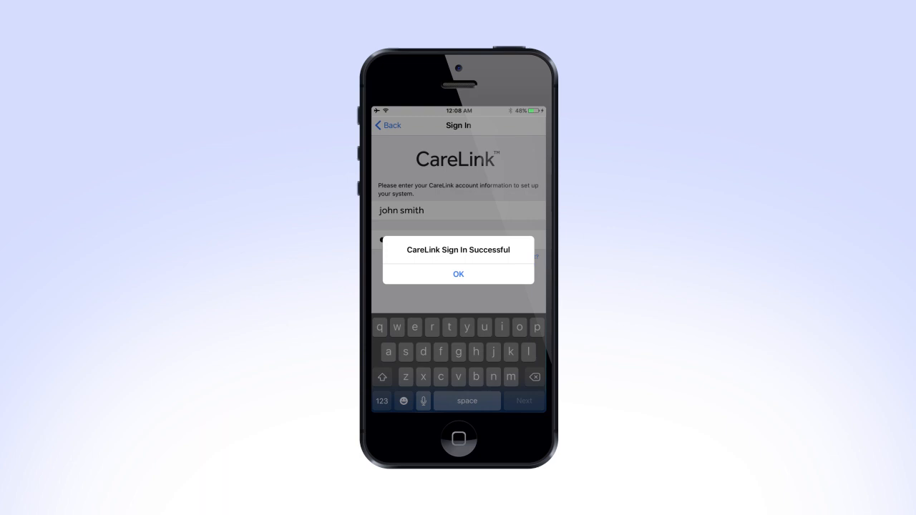
click(458, 275)
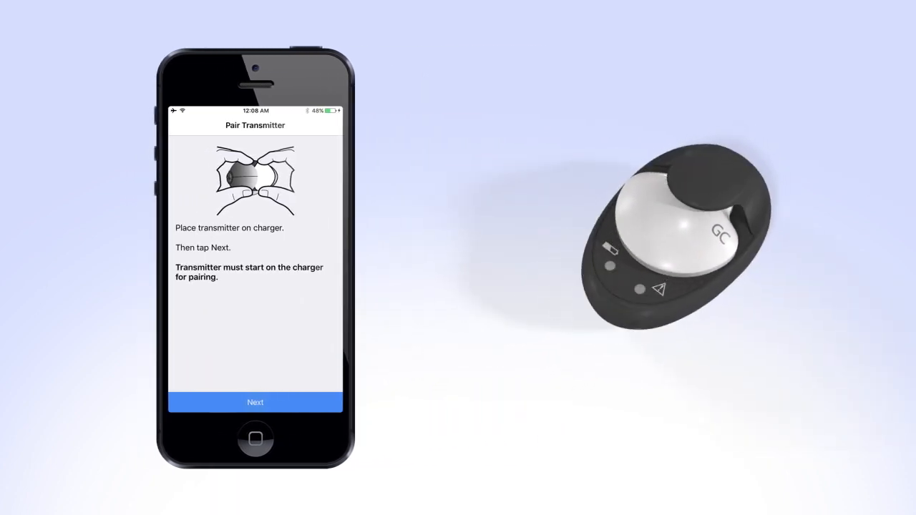
- Continue past the charger screen and search until transmitter GT7007450M is found
click(255, 403)
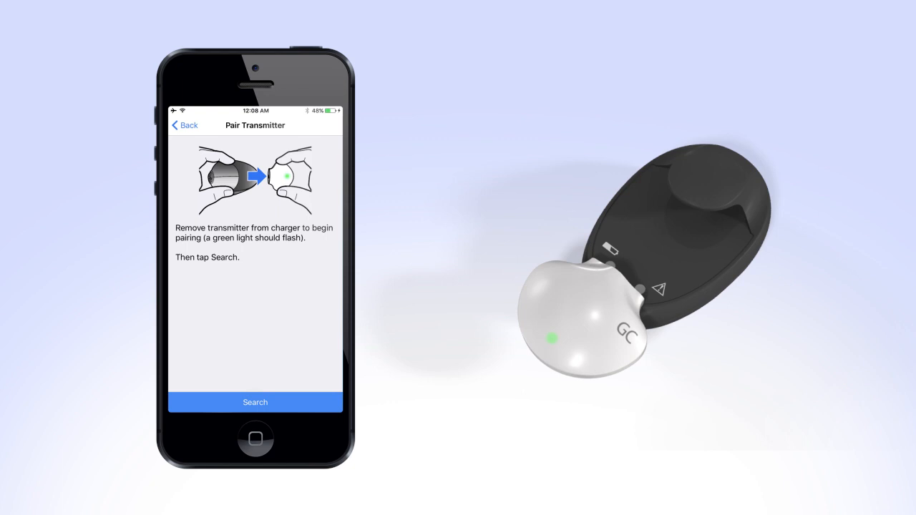
click(255, 402)
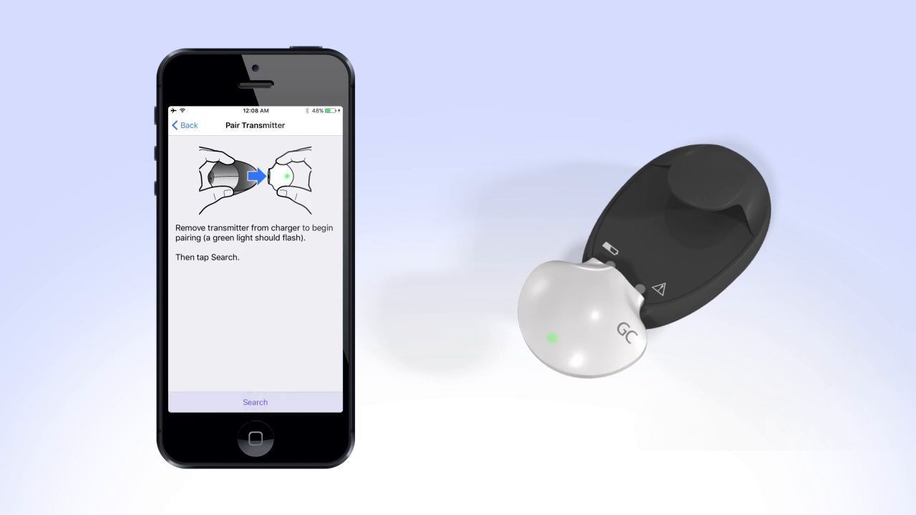
click(255, 402)
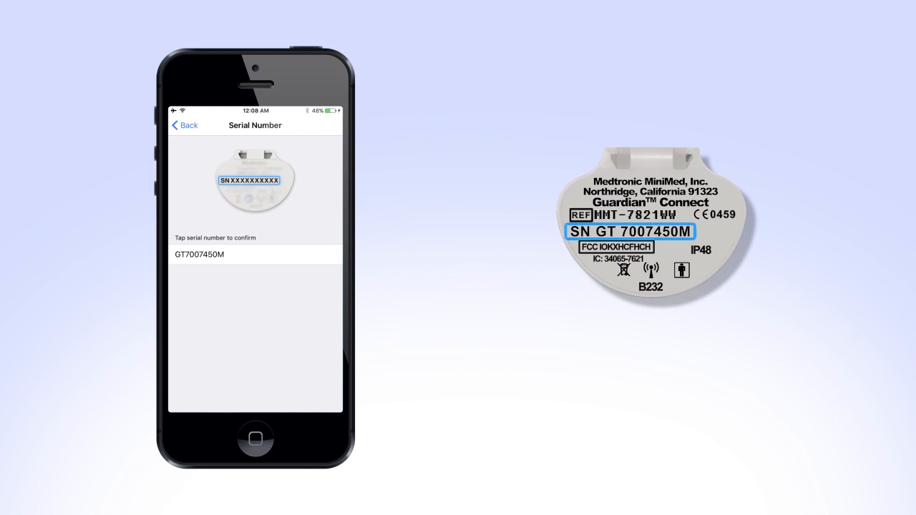
- Select serial GT7007450M, pair it, accept the Bluetooth request, and acknowledge success
click(255, 254)
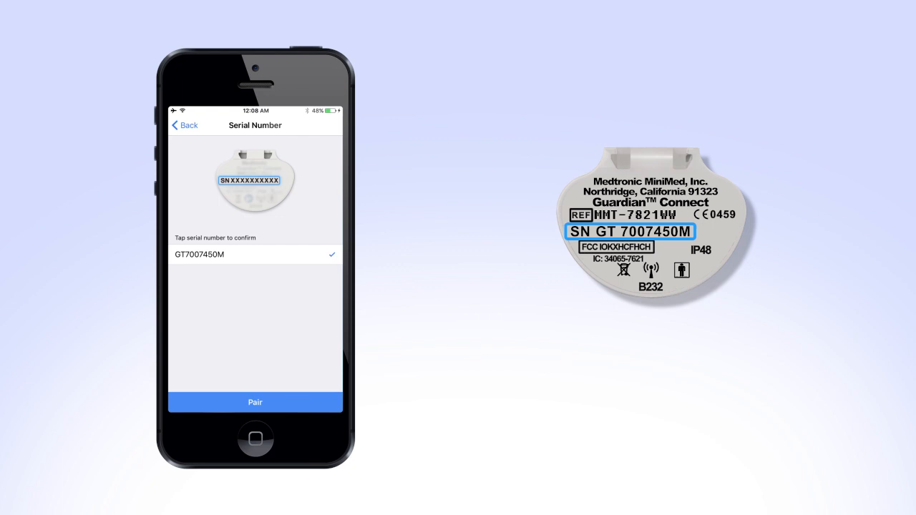
click(255, 402)
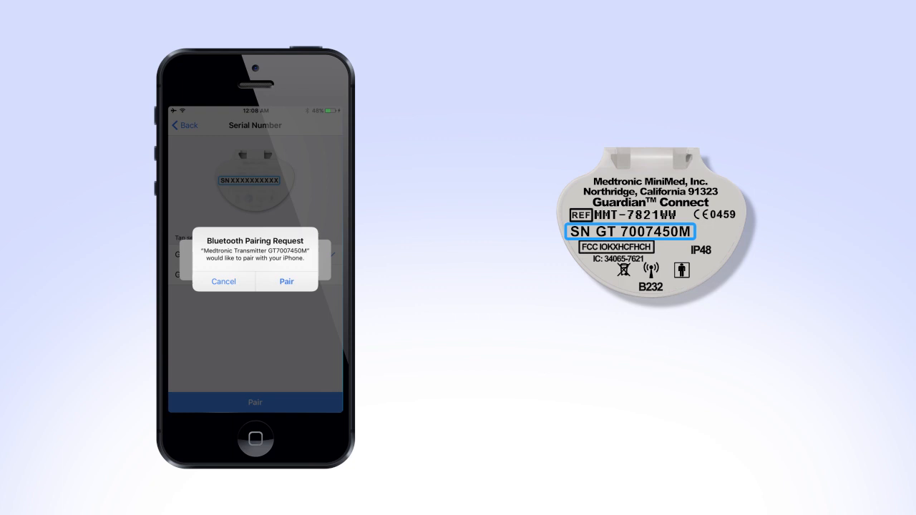
click(287, 281)
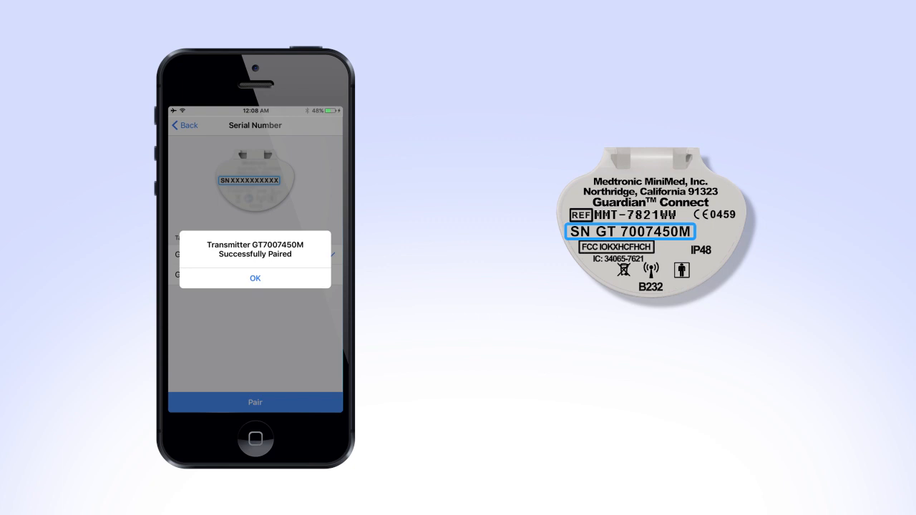
click(255, 278)
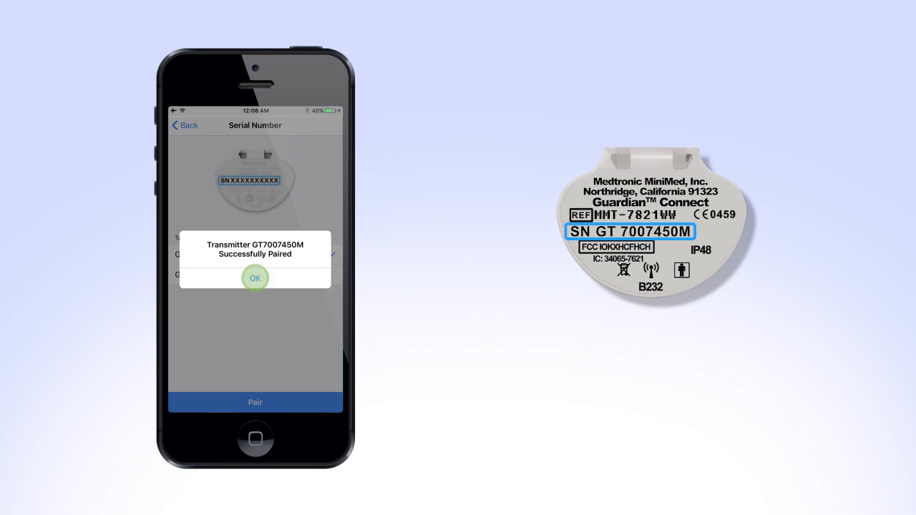
click(255, 278)
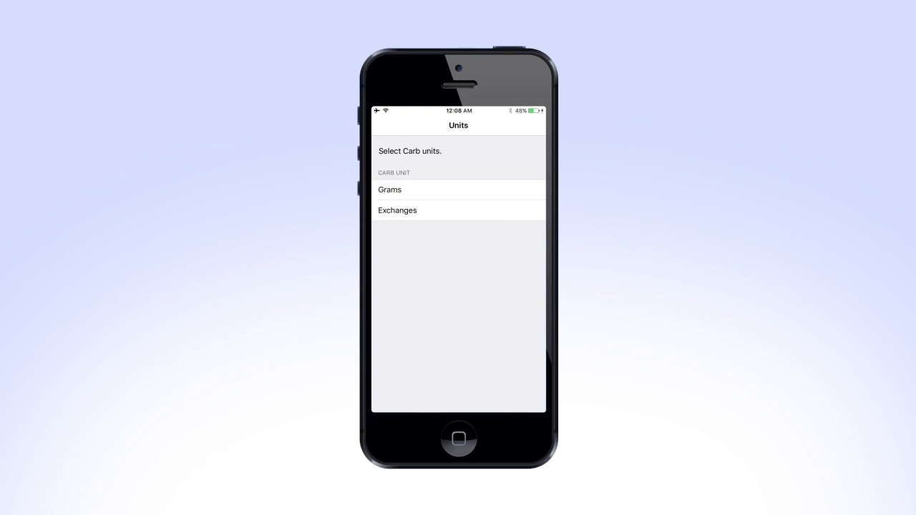
- Choose Grams as the carb unit and agree to the sensor glucose limitation warning
click(390, 190)
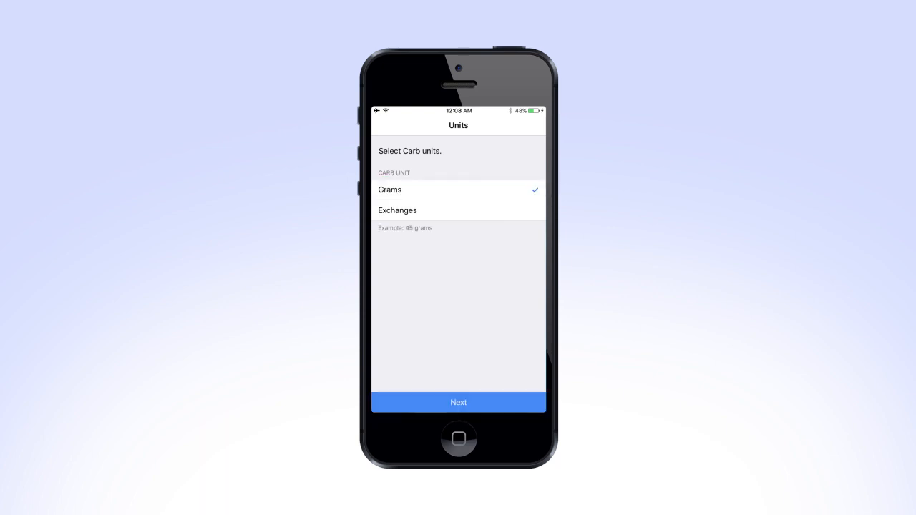
click(458, 402)
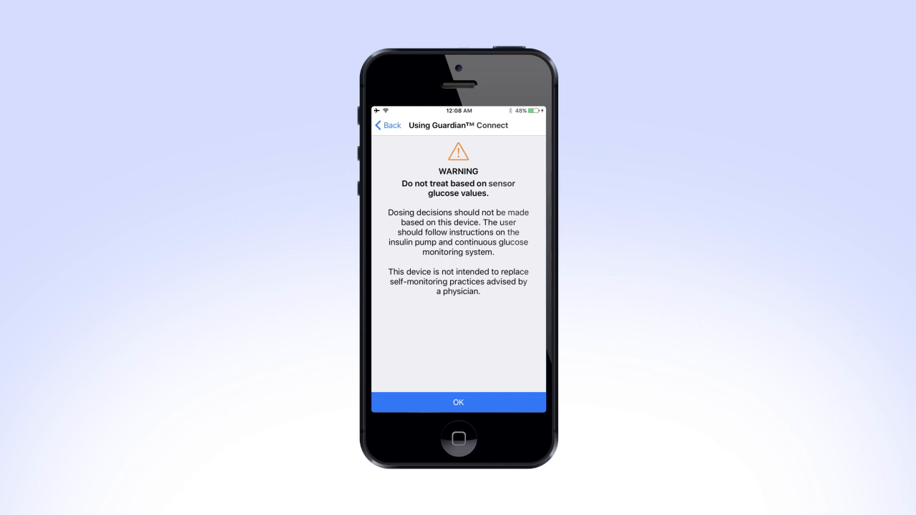
click(458, 401)
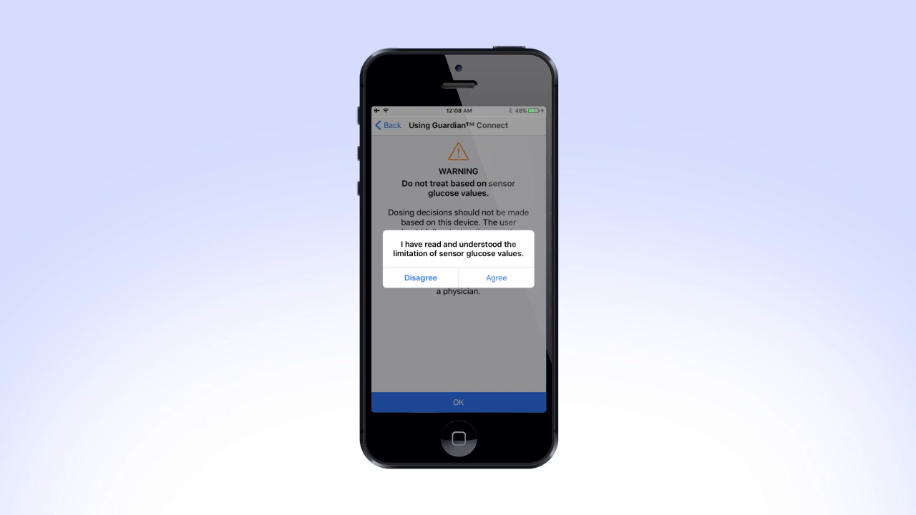
click(496, 278)
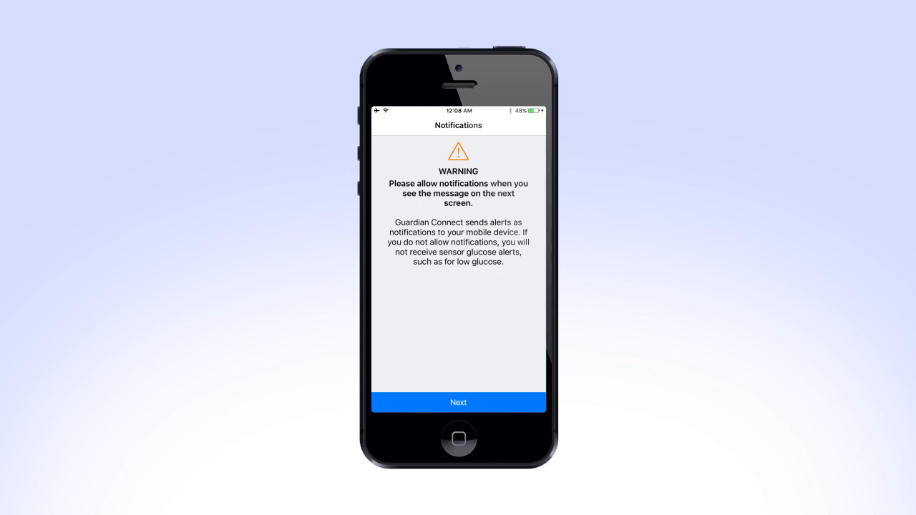
- Allow notifications and continue past the ringer override audio notice
click(458, 402)
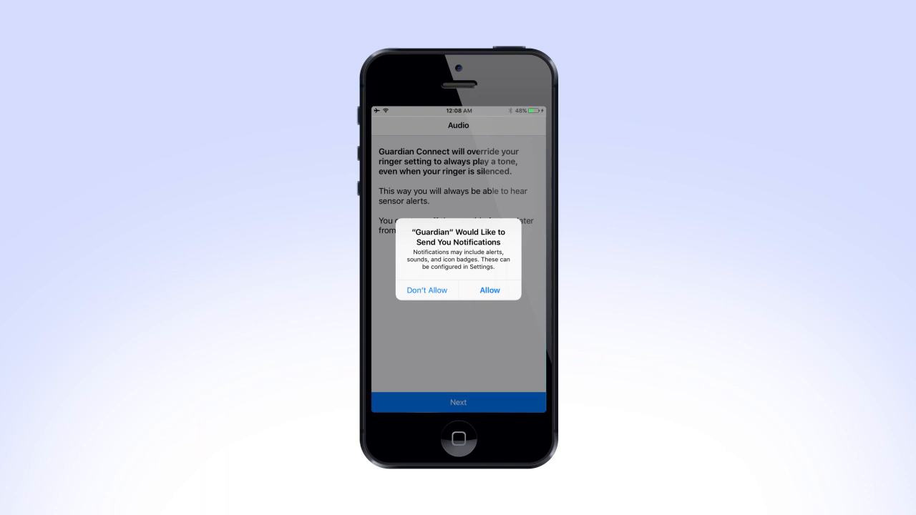
click(489, 290)
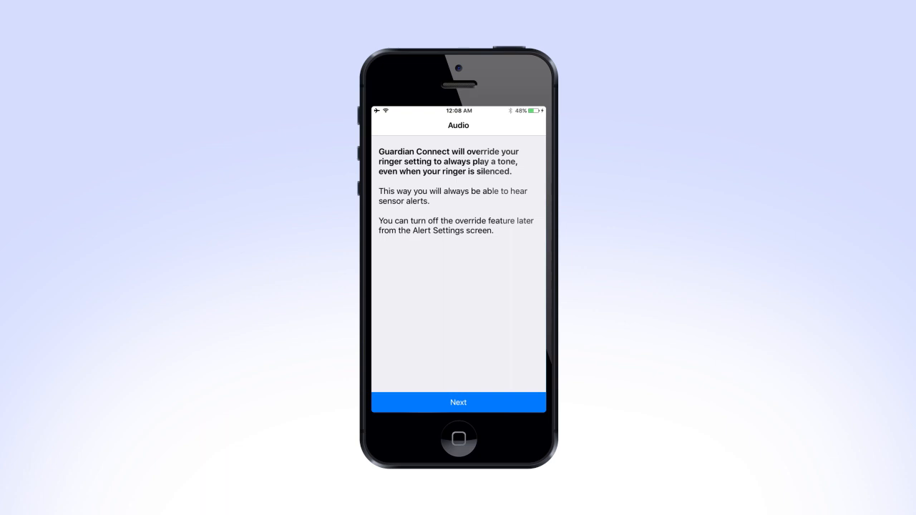
click(458, 402)
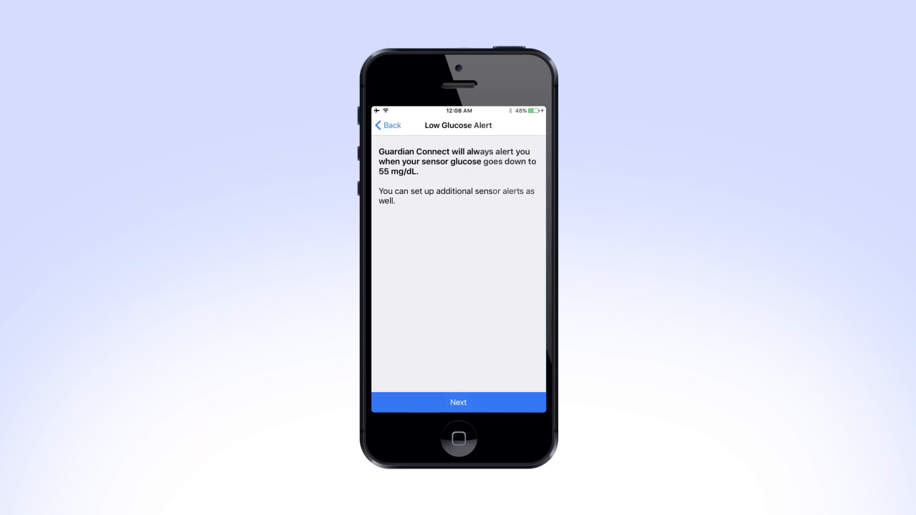
- Continue past the Low Glucose Alert notice and choose Set Up Alerts
click(458, 403)
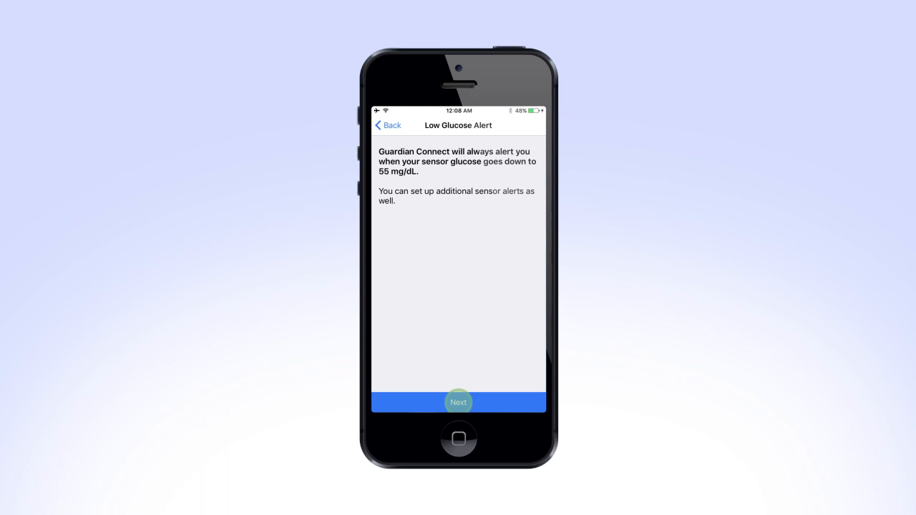
click(458, 402)
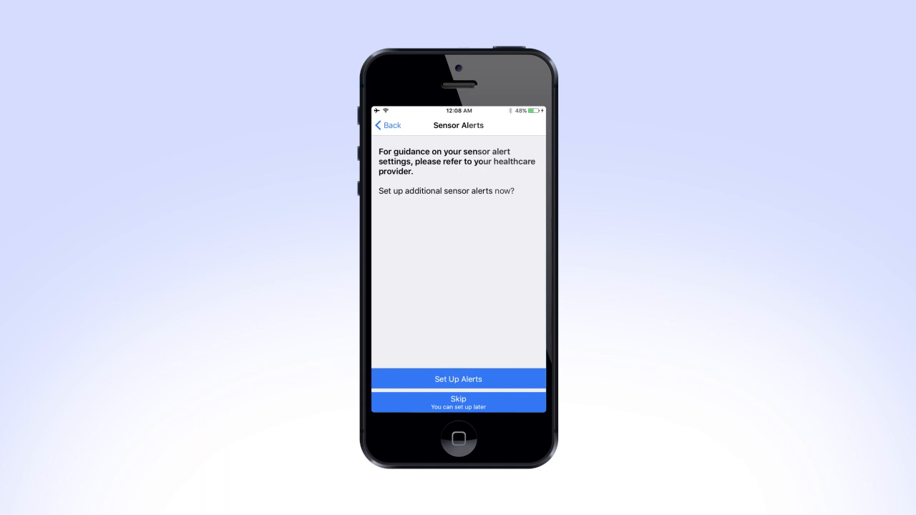
click(459, 379)
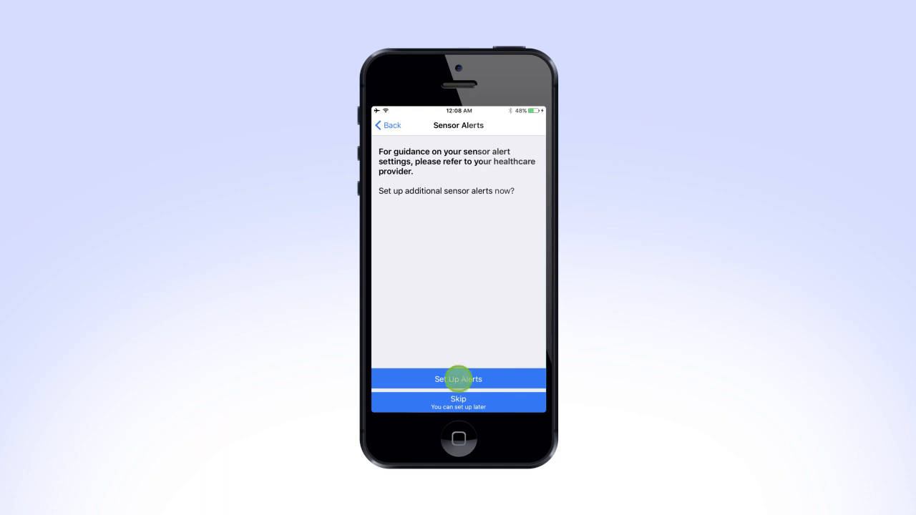
click(458, 378)
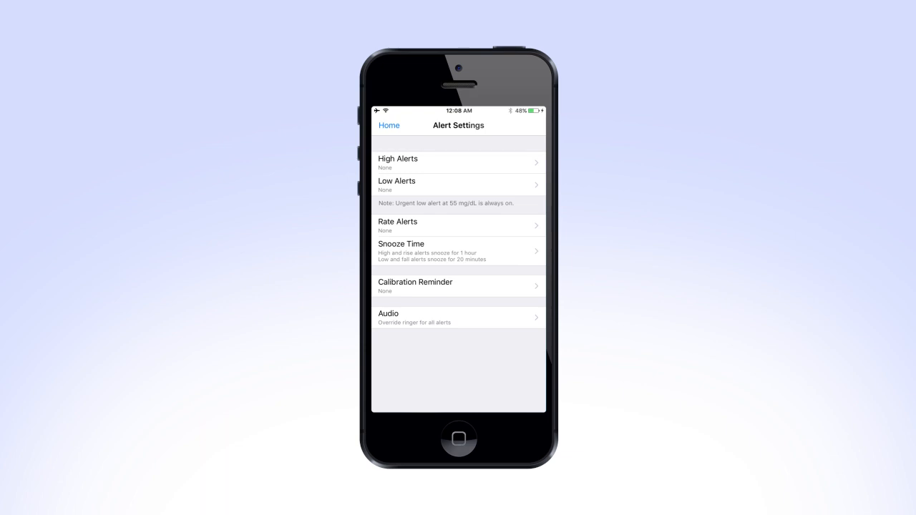